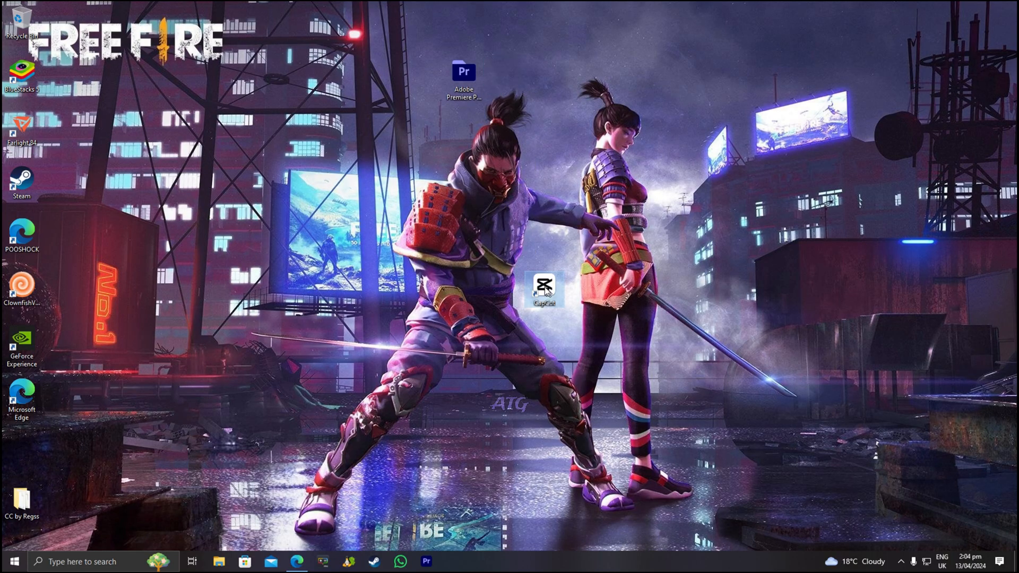
Launch CapCut from the desktop and open project 0409 in the editor.
double_click(543, 289)
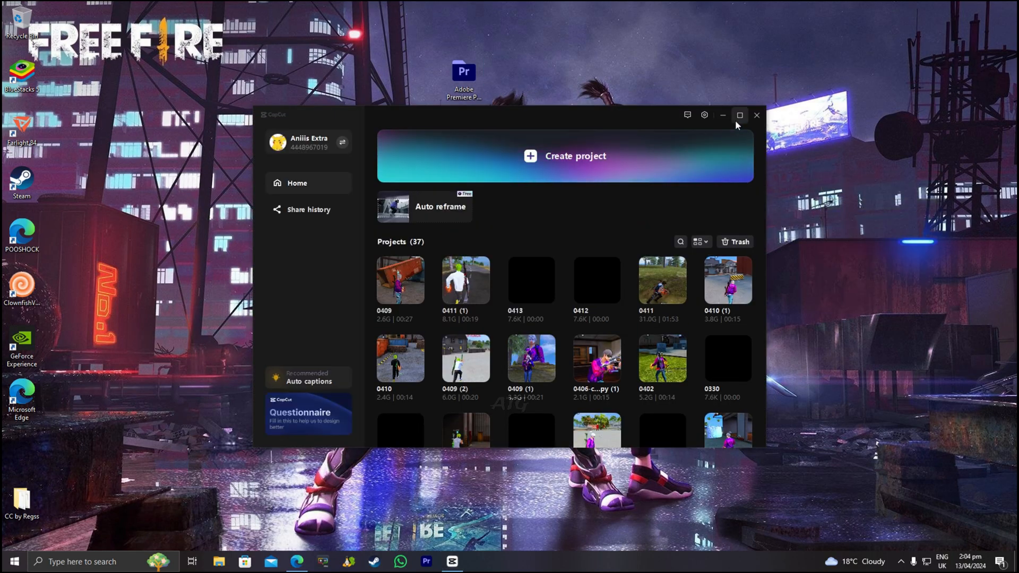
double_click(399, 281)
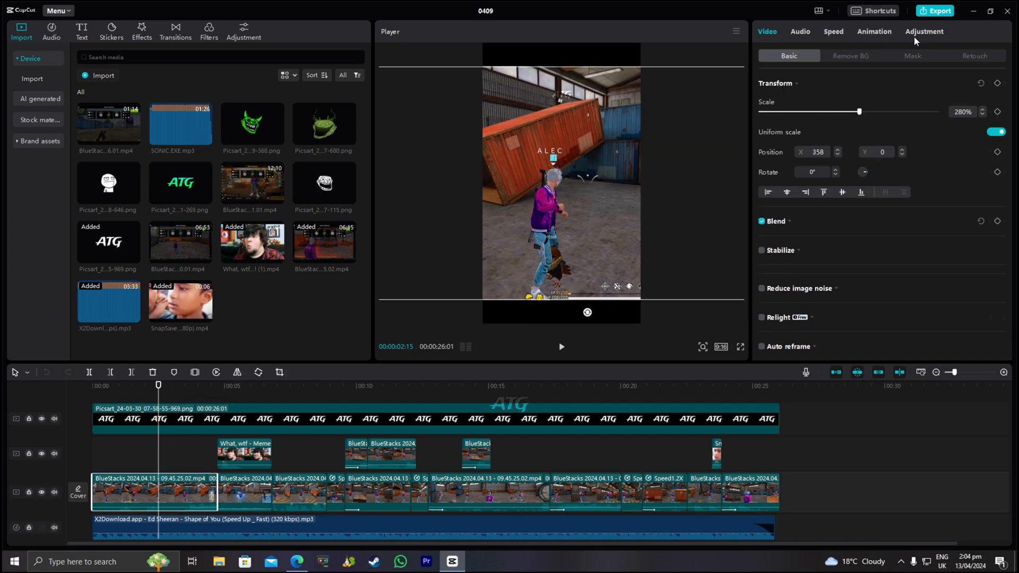
Set Temp -15, Saturation 10, Exposure -5, Brilliance 10, and Contrast 5 in Adjustment.
click(924, 31)
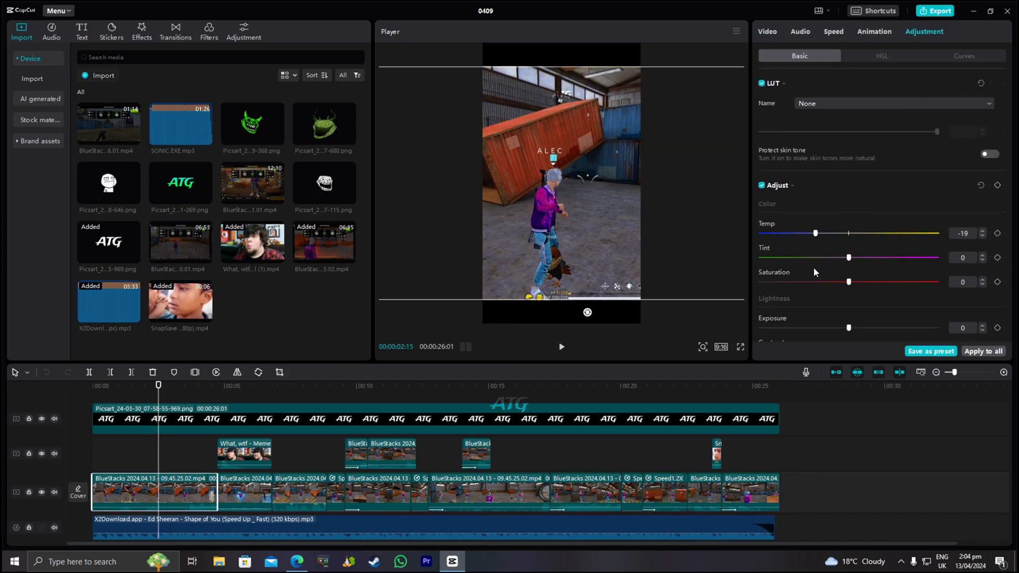
drag(815, 233, 823, 232)
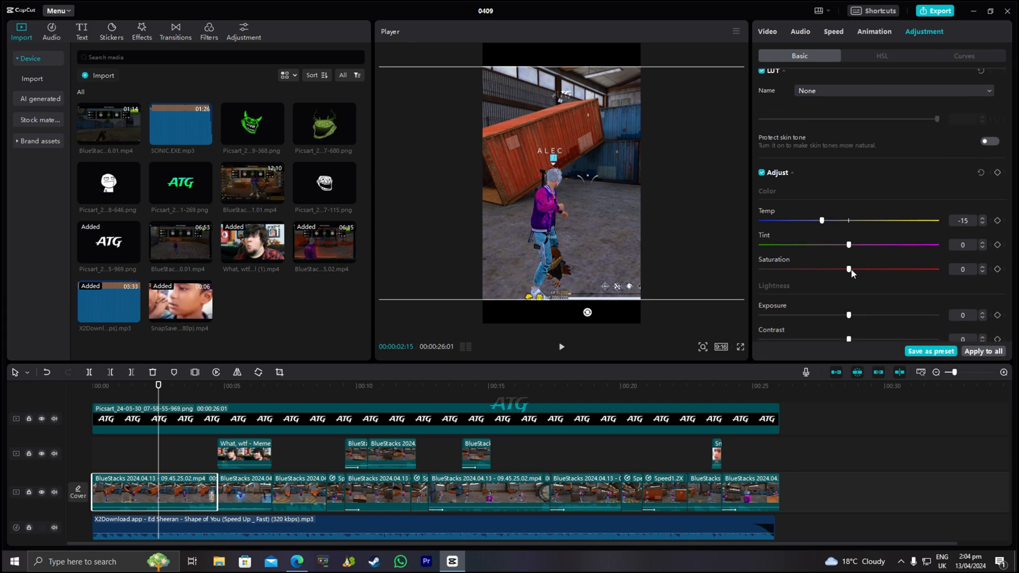
drag(847, 269, 865, 256)
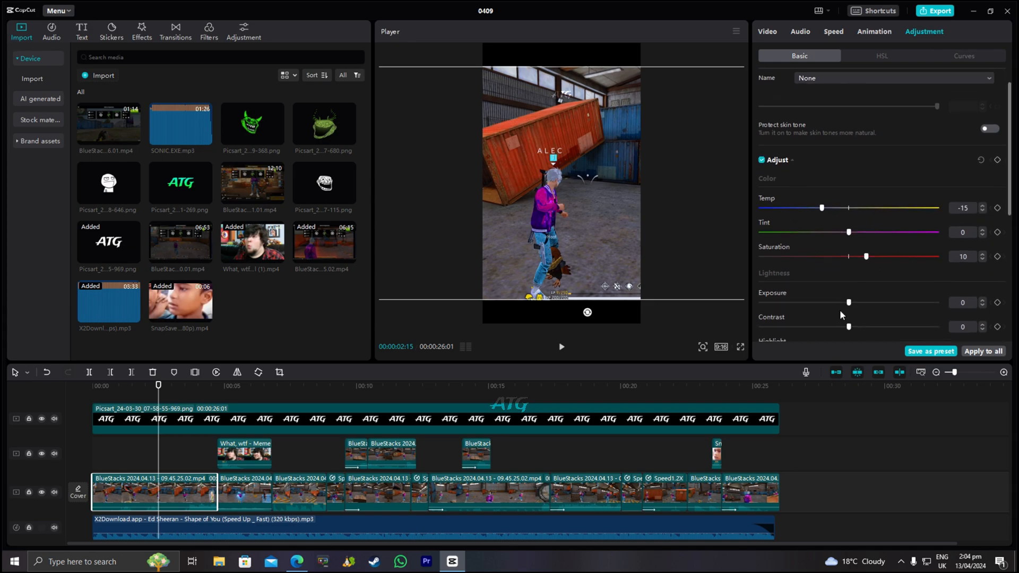
drag(848, 302, 843, 302)
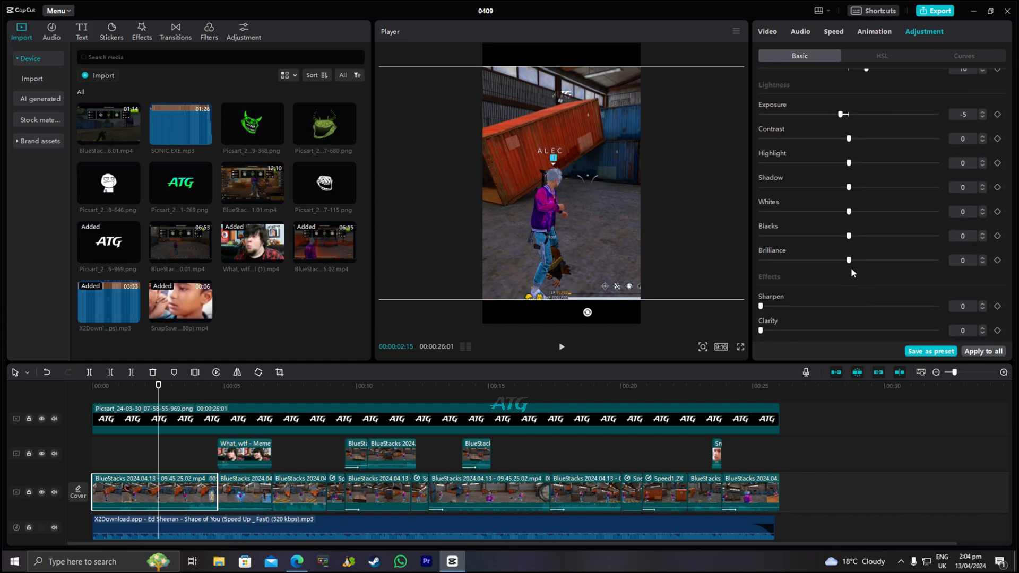
drag(848, 260, 862, 260)
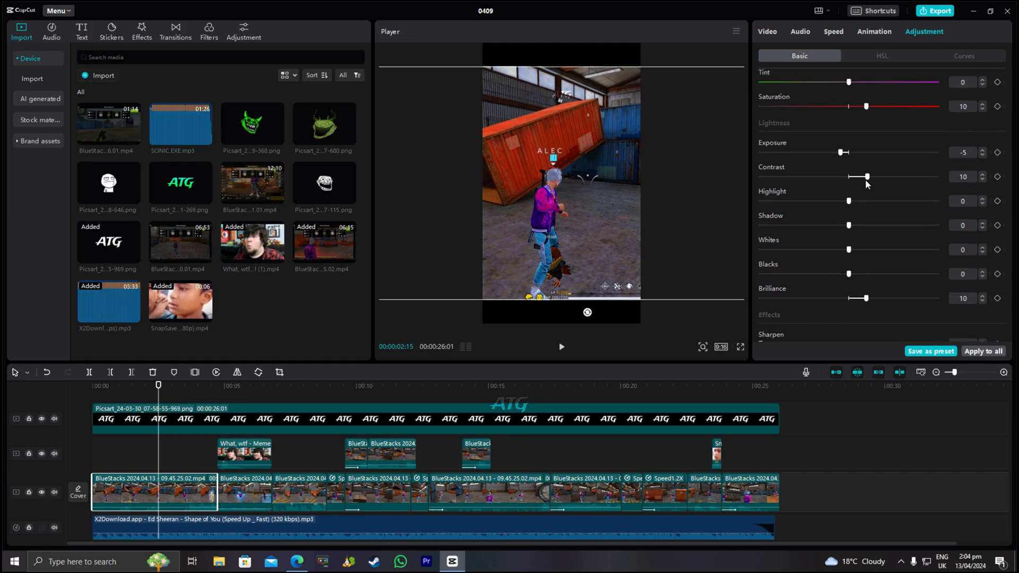
drag(867, 176, 856, 176)
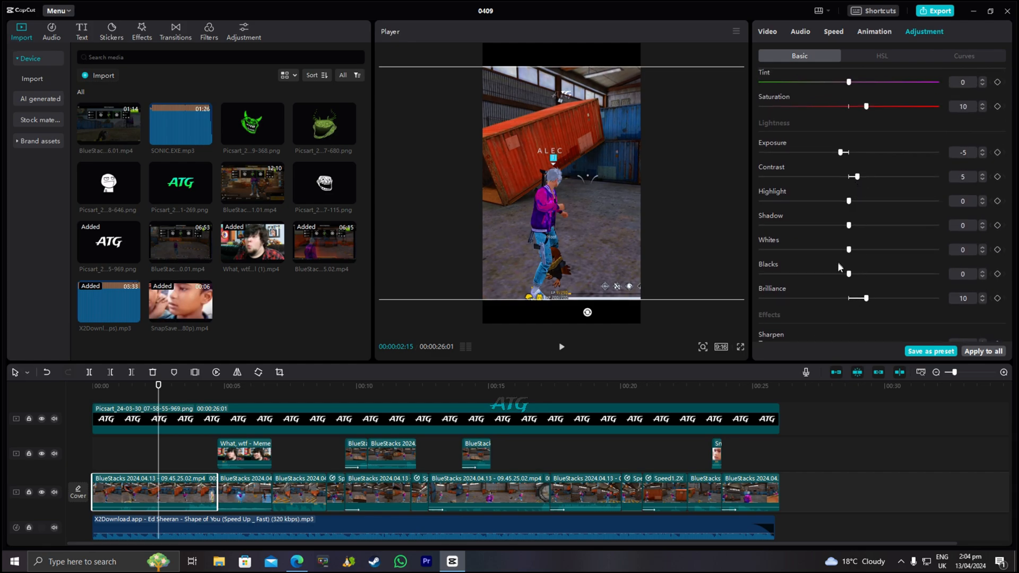
scroll(down, 3)
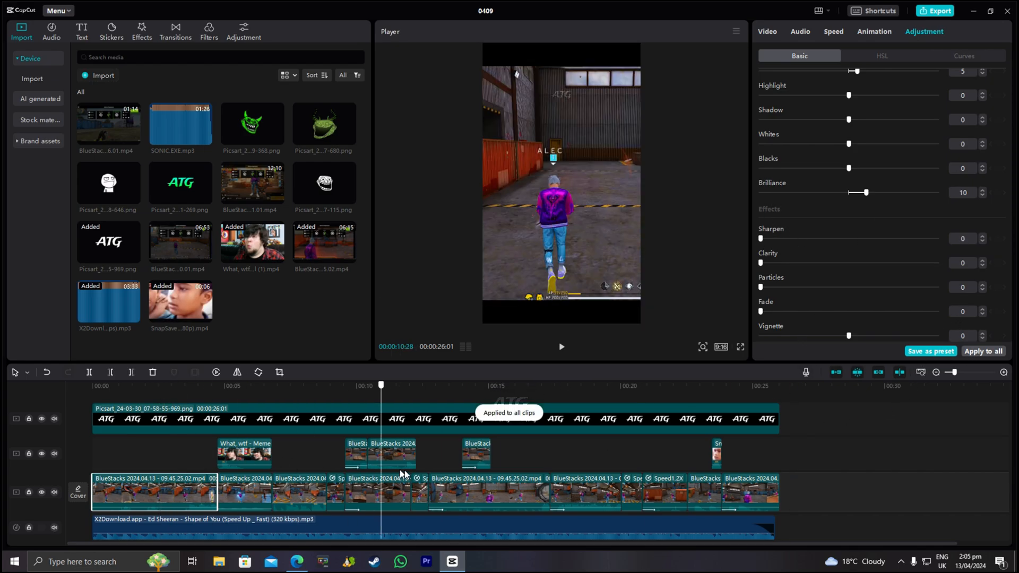
Rewind the preview, export the colour-graded 0409 video, and close CapCut.
click(461, 385)
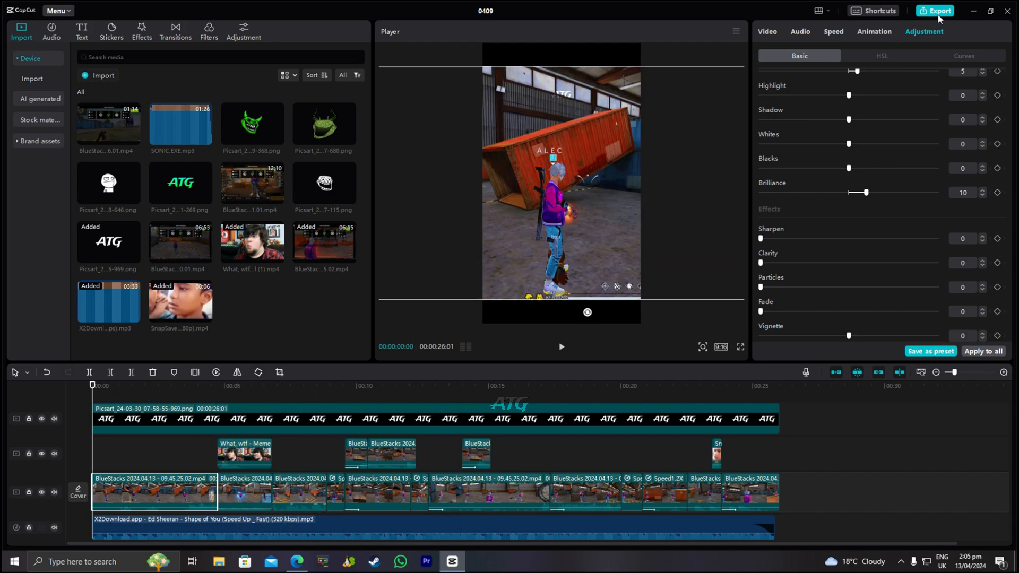
click(935, 11)
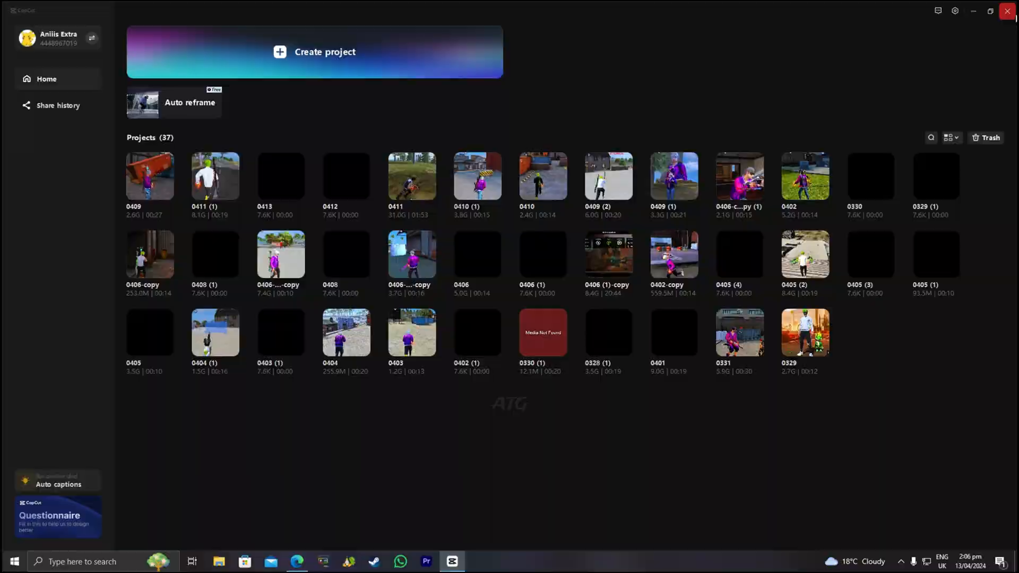
click(426, 561)
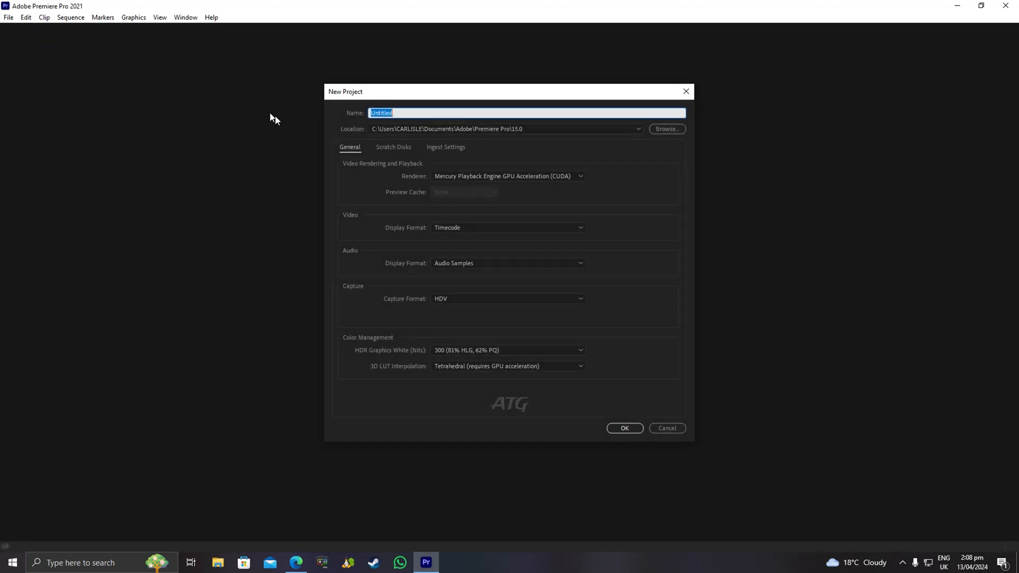
Name the new Premiere Pro project 'ATG YST EDIT F' and create it.
text(ATG YST EDIT F)
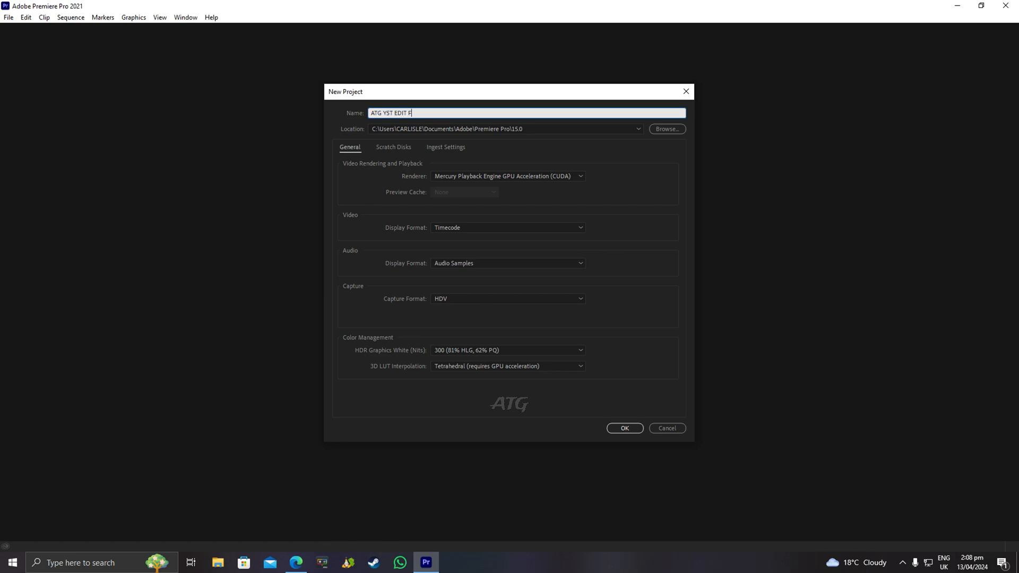
click(622, 427)
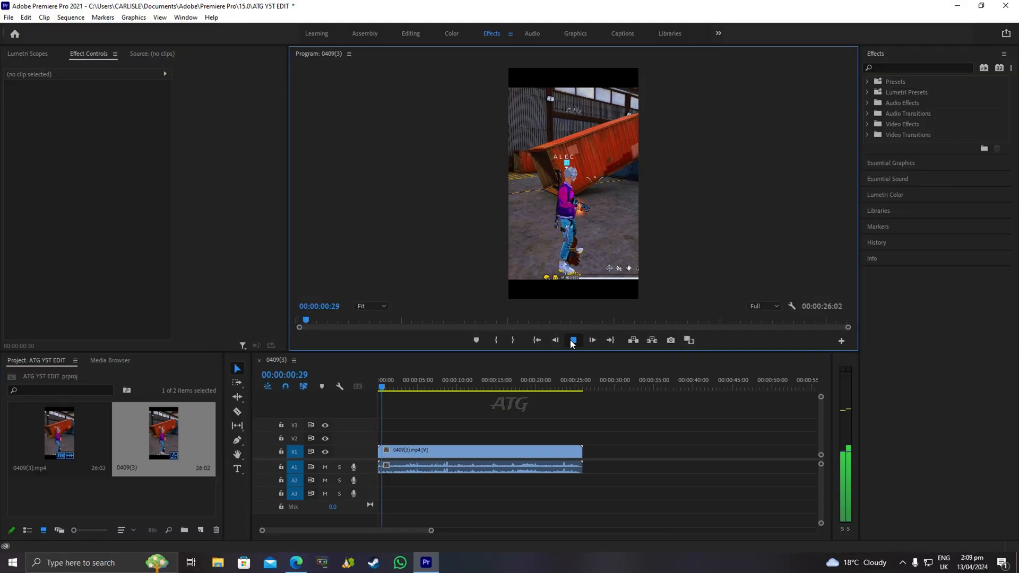
Search the Effects panel for 'S_SH' to find Sapphire S_Sharpen.
text(S_SH)
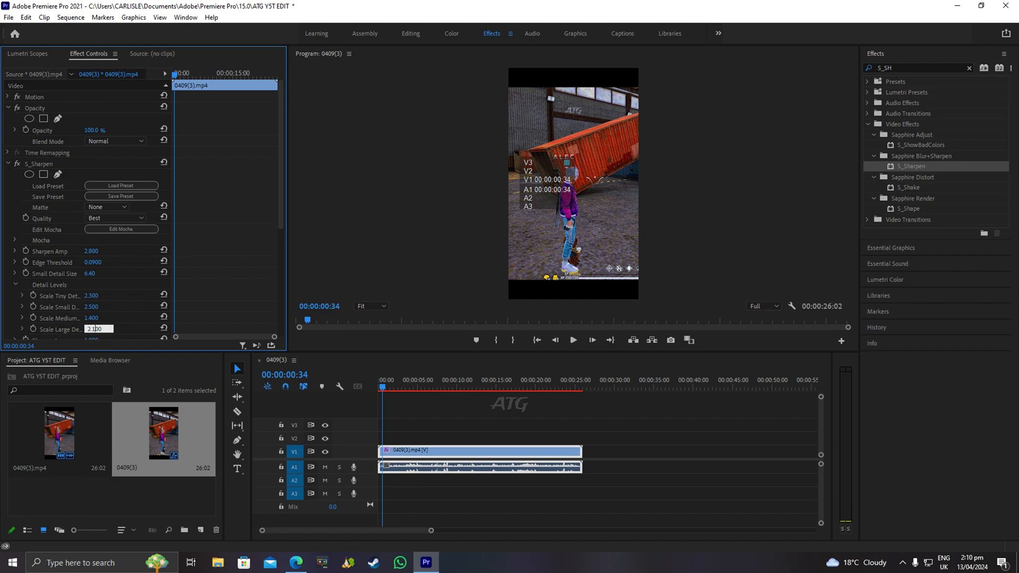
scroll(down, 3)
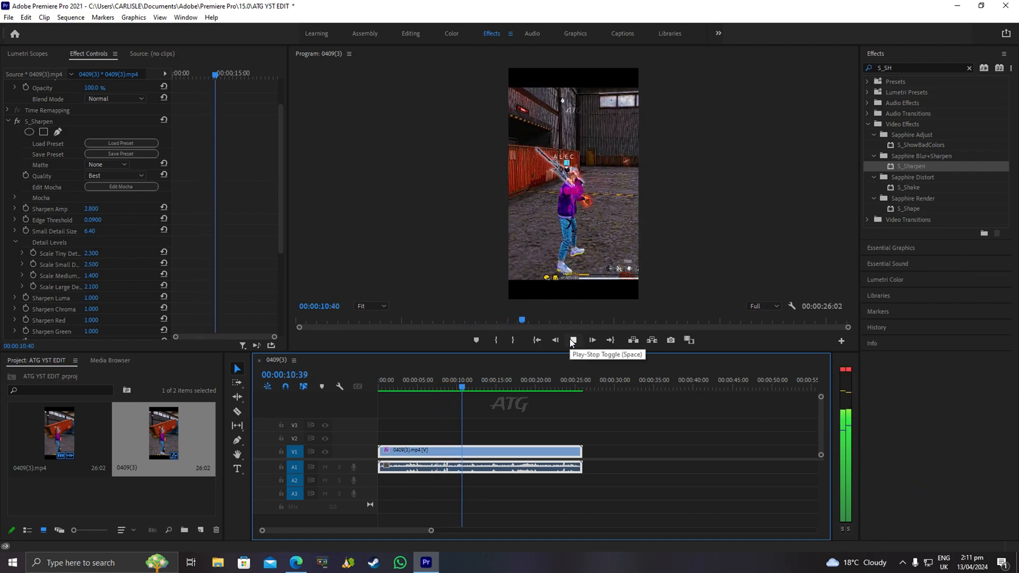
click(8, 17)
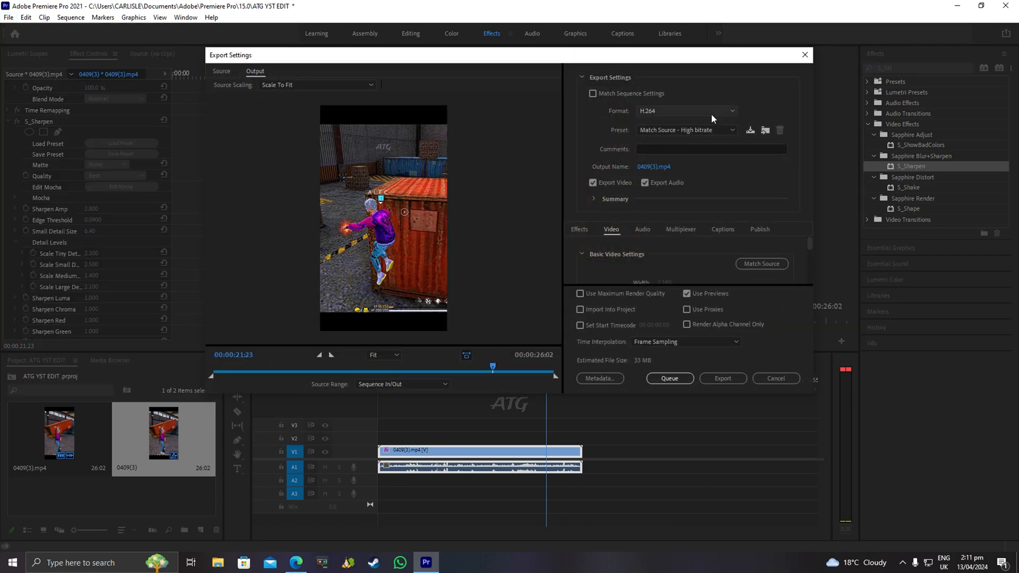
Choose the High Quality 2160p 4K export preset and turn off Use Previews.
click(686, 130)
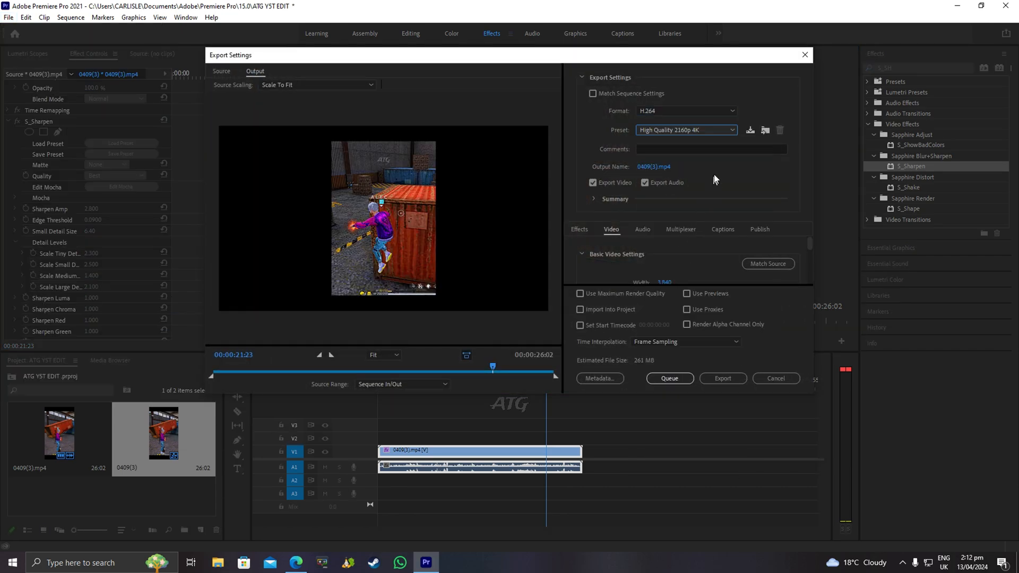
click(687, 293)
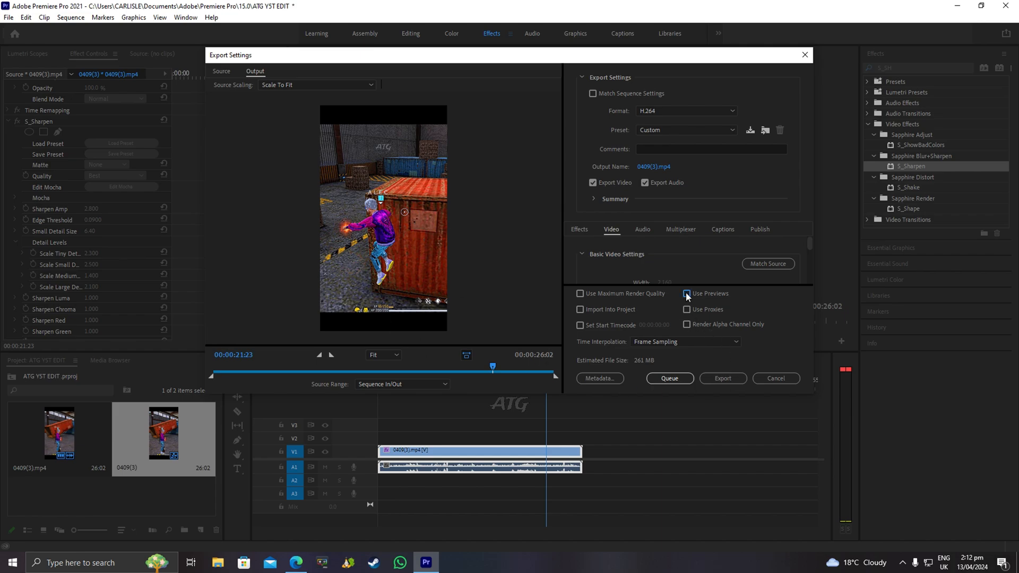